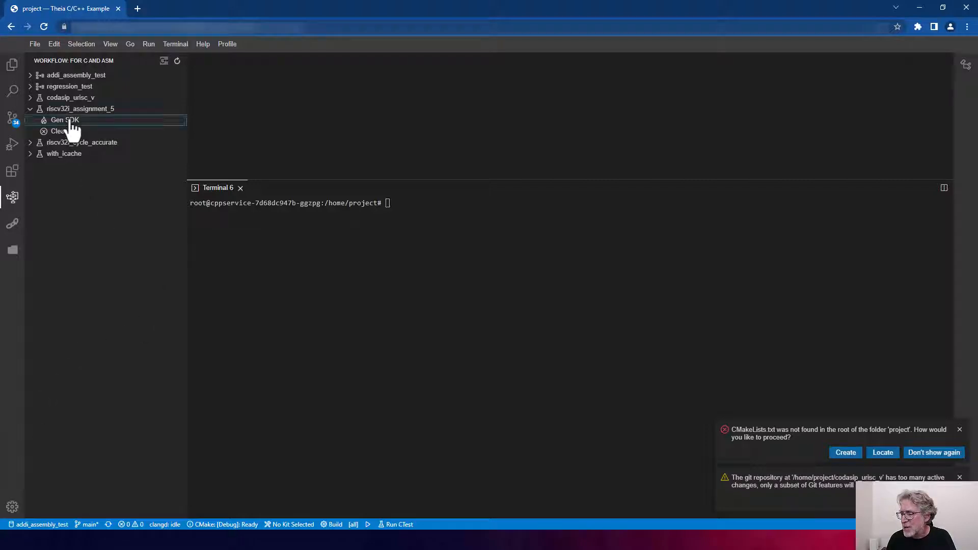
Run Gen SDK for riscv32i_assignment_5 from the Workflow panel and get undeclared-identifier errors.
click(66, 120)
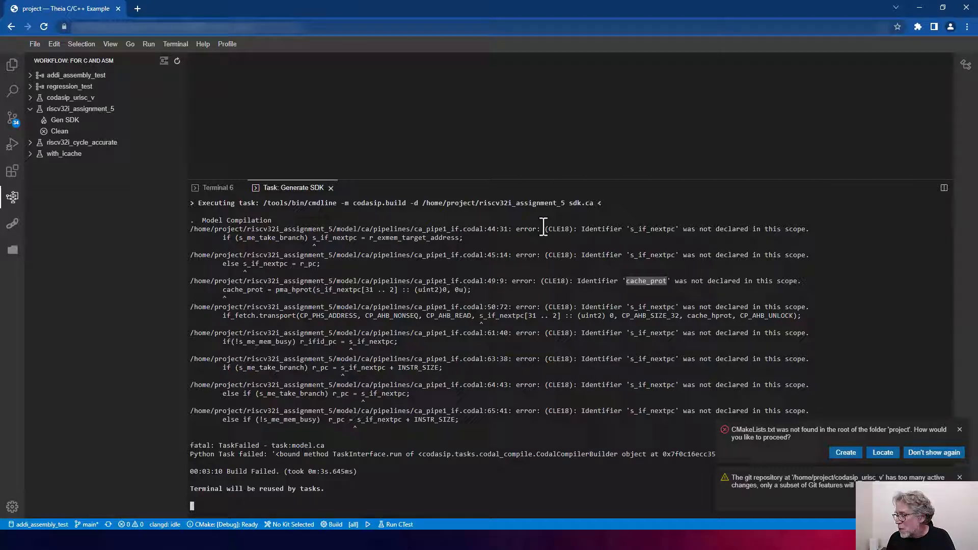
mouse_move(421, 234)
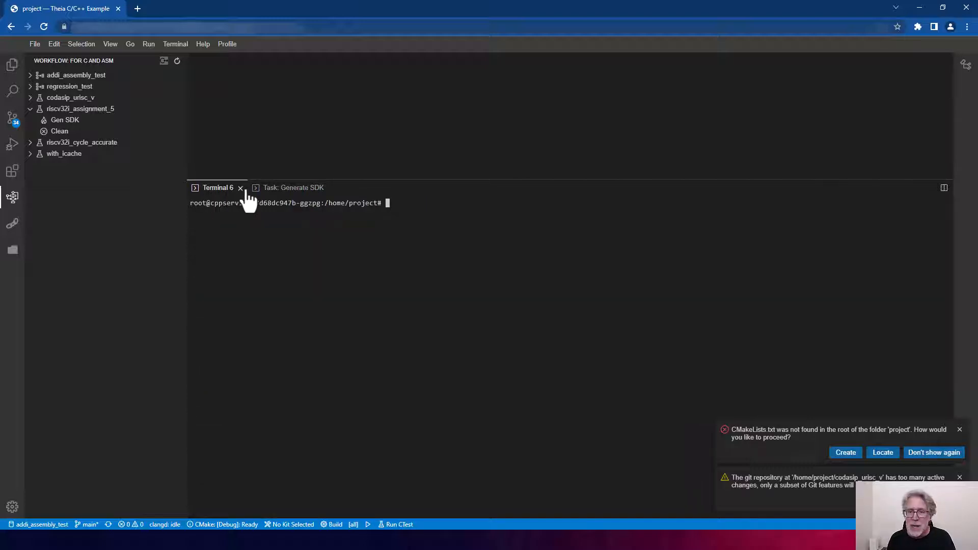
Return to the Generate SDK task output listing the s_if_nextpc and cache_prot errors.
click(295, 187)
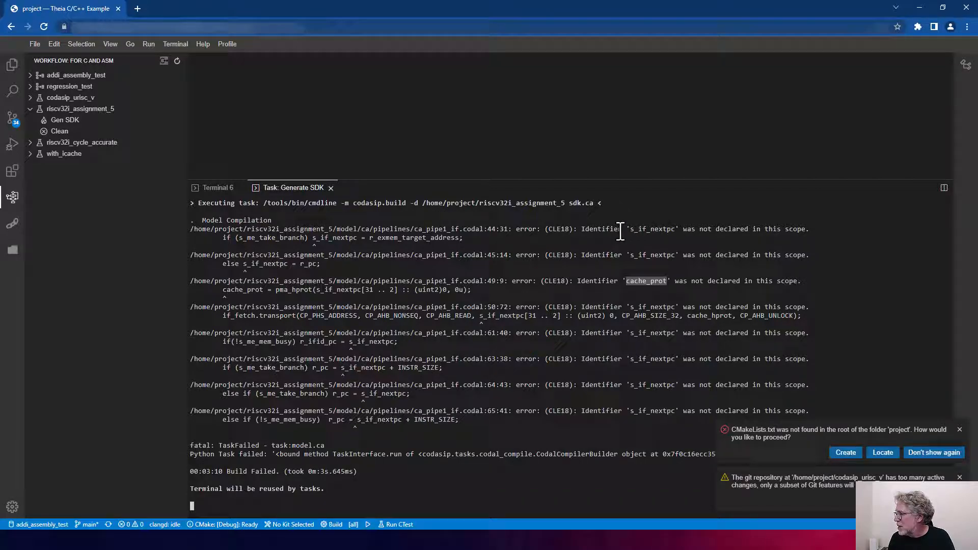
mouse_move(477, 238)
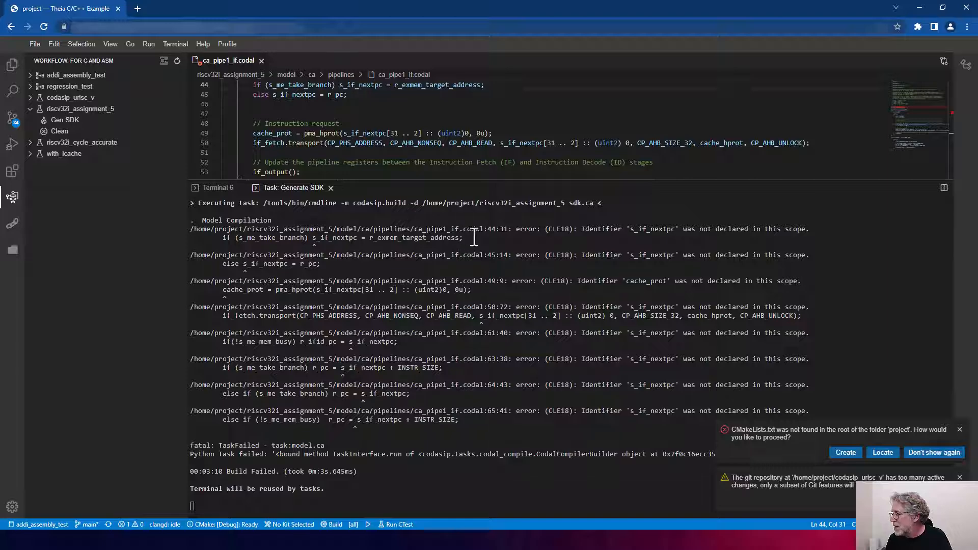
mouse_move(445, 193)
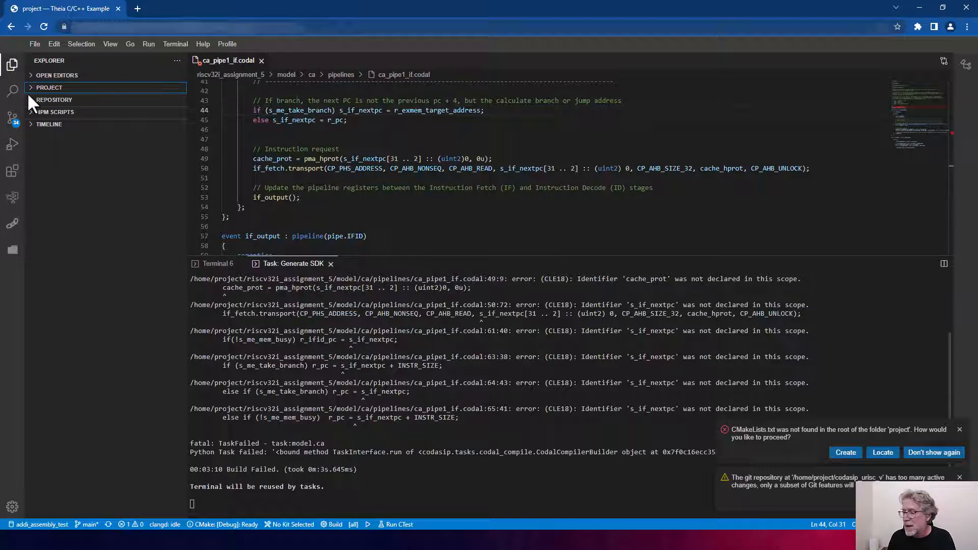
Open model/ca/resources/ca_resources.codal and add 'signal bit[ADDR_W] s_if_nextpc;' under Fetch stage.
click(48, 88)
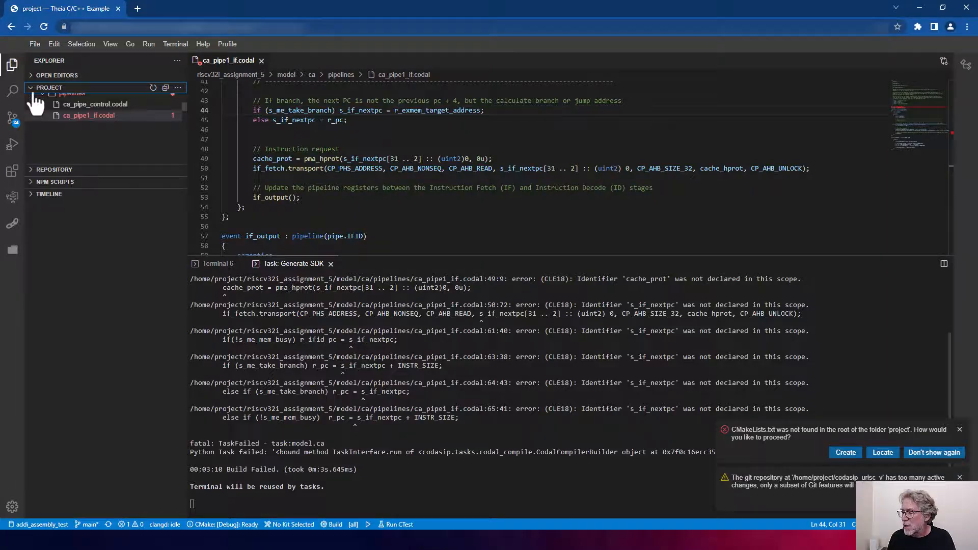
click(49, 88)
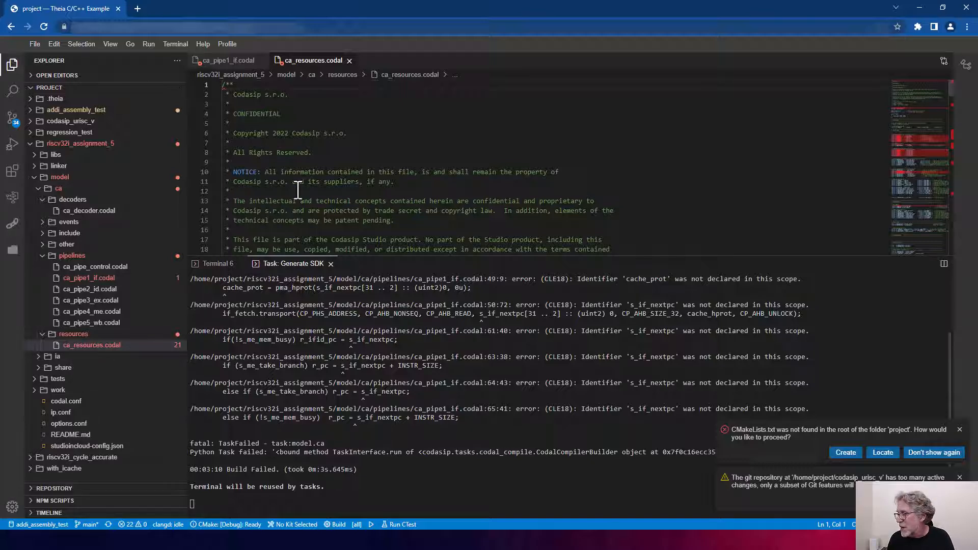
scroll(down, 3)
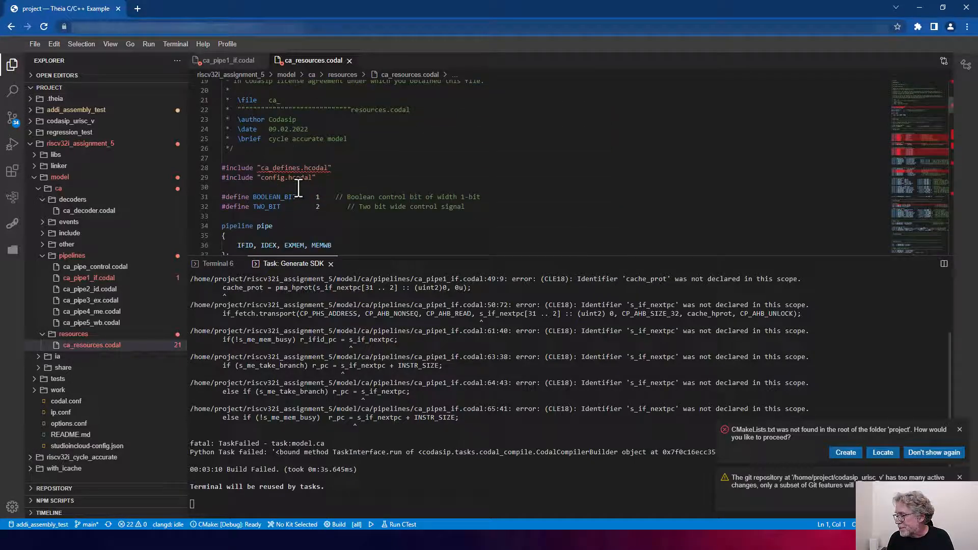
scroll(down, 3)
text(signal bit[ADDR_W] s_if_nextpc;)
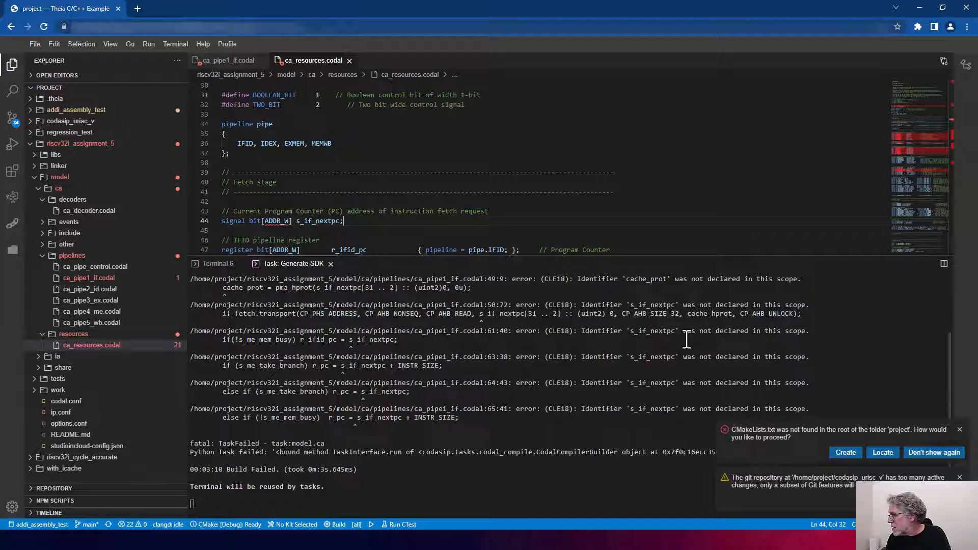
mouse_move(635, 321)
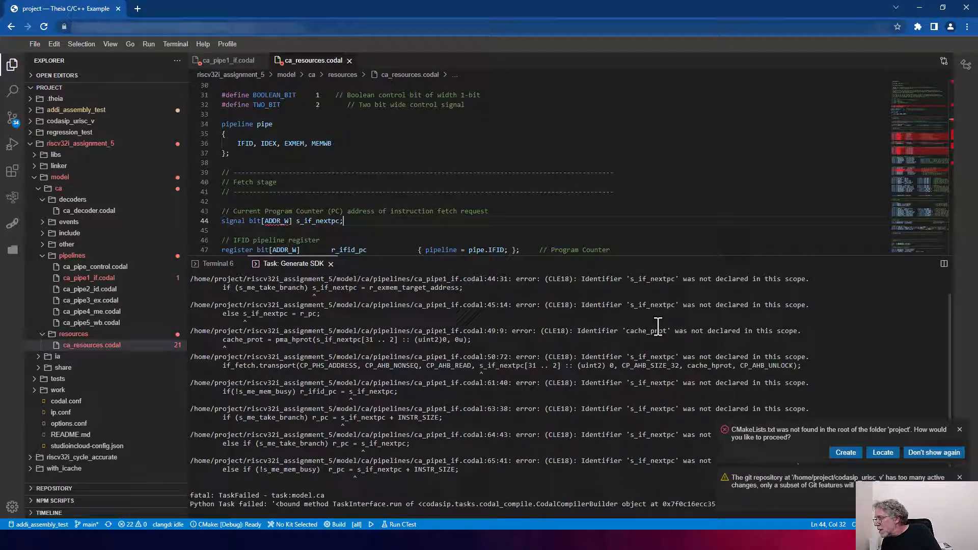
Jump to line 49 of ca_pipe1_if.codal and rename cache_prot to cache_hprot.
double_click(636, 330)
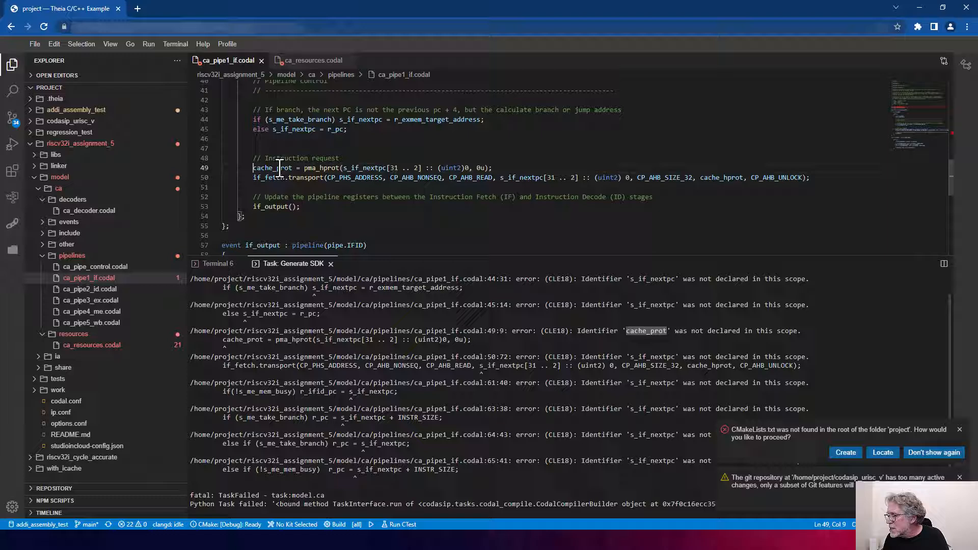
double_click(273, 168)
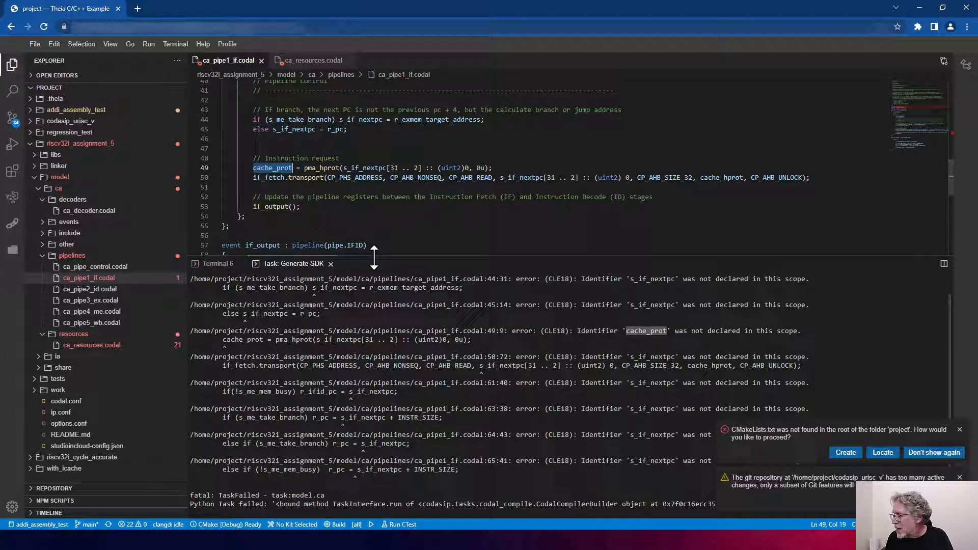
mouse_move(380, 269)
text(h)
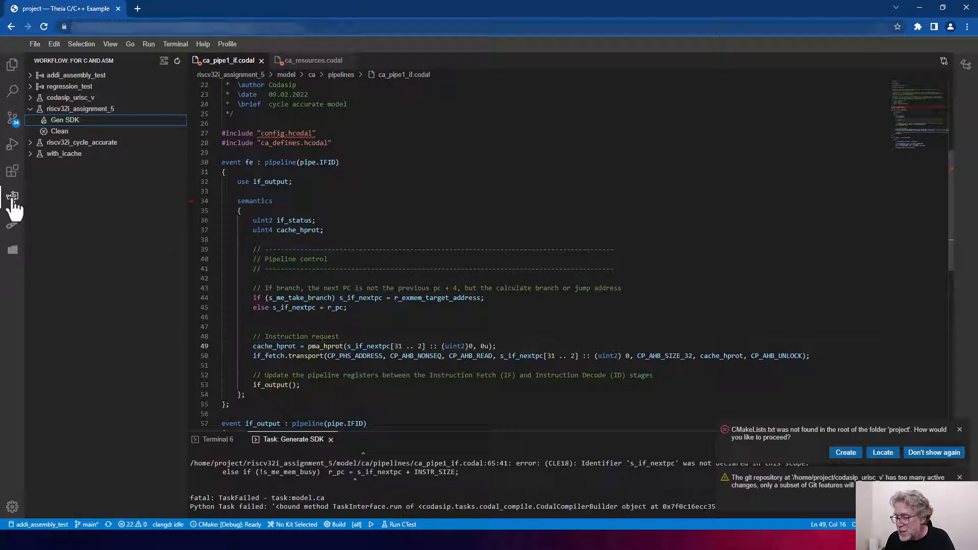
Rerun Gen SDK for riscv32i_assignment_5, reaching the IA/CA model selection prompt.
click(65, 120)
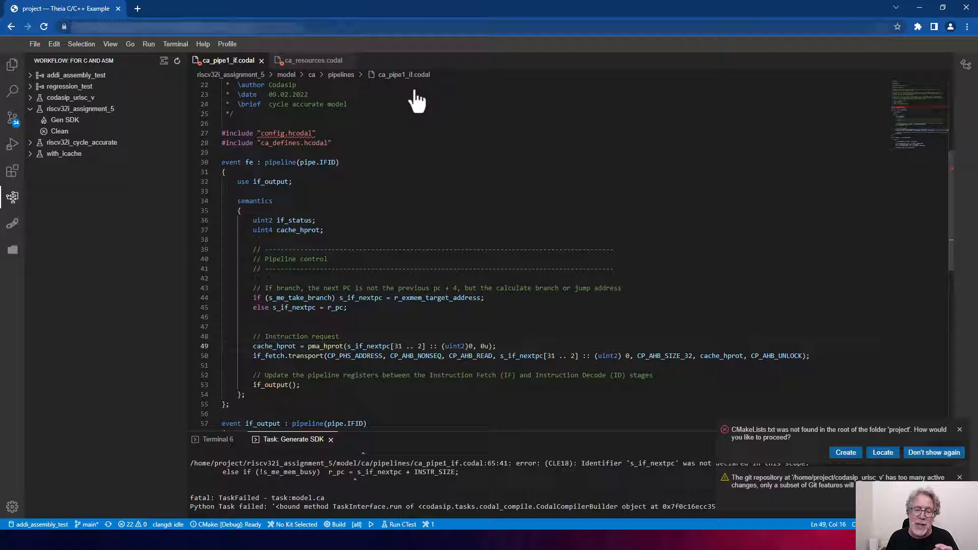
mouse_move(68, 134)
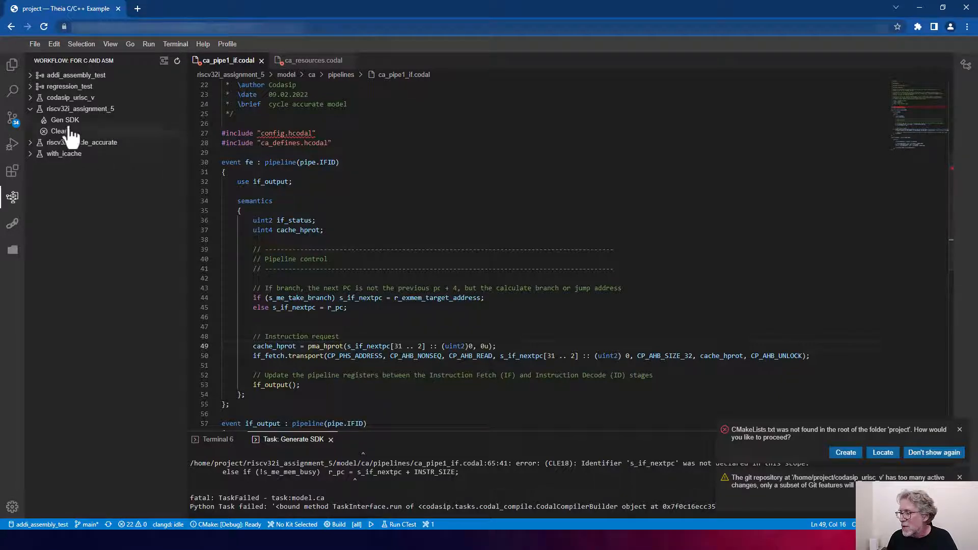
click(65, 120)
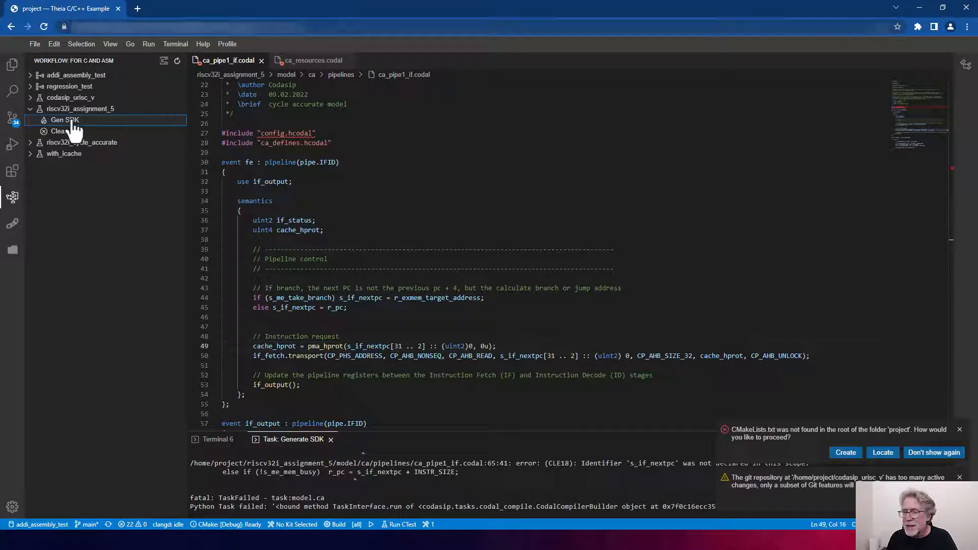
click(66, 120)
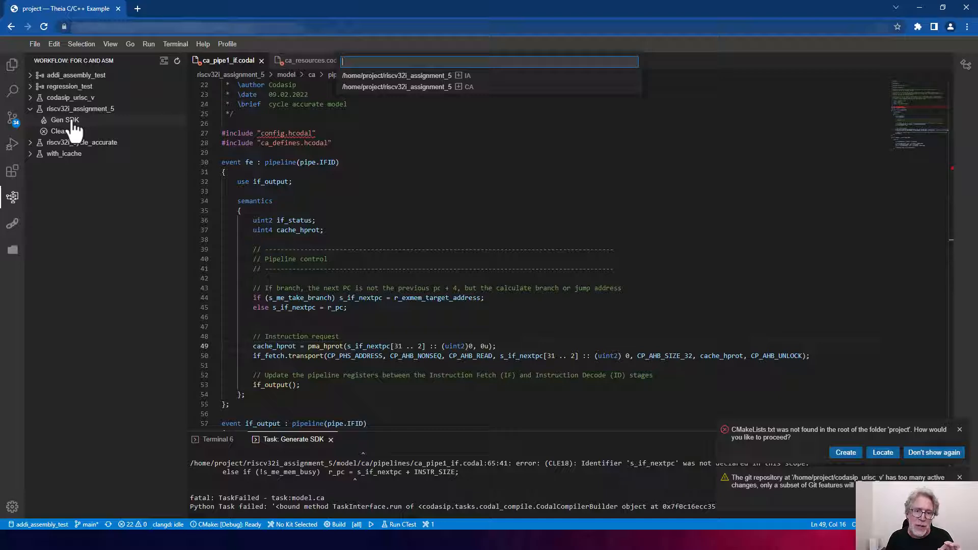